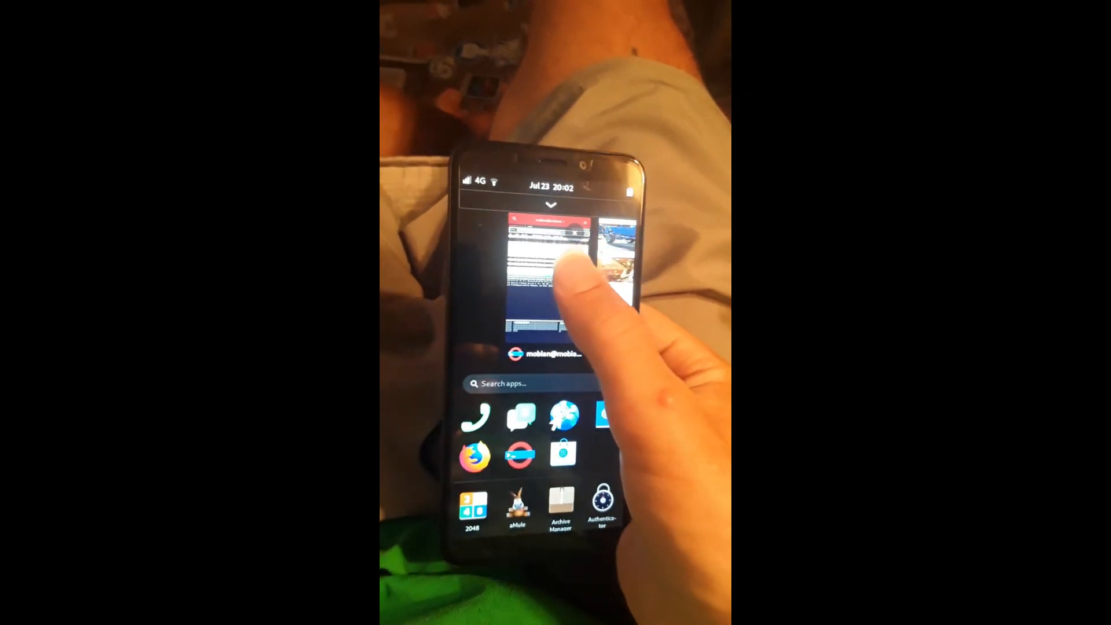
Switch to the Firefox window showing the YouTube feed from the overview.
{"action": "left_click", "coordinate": [549, 283]}
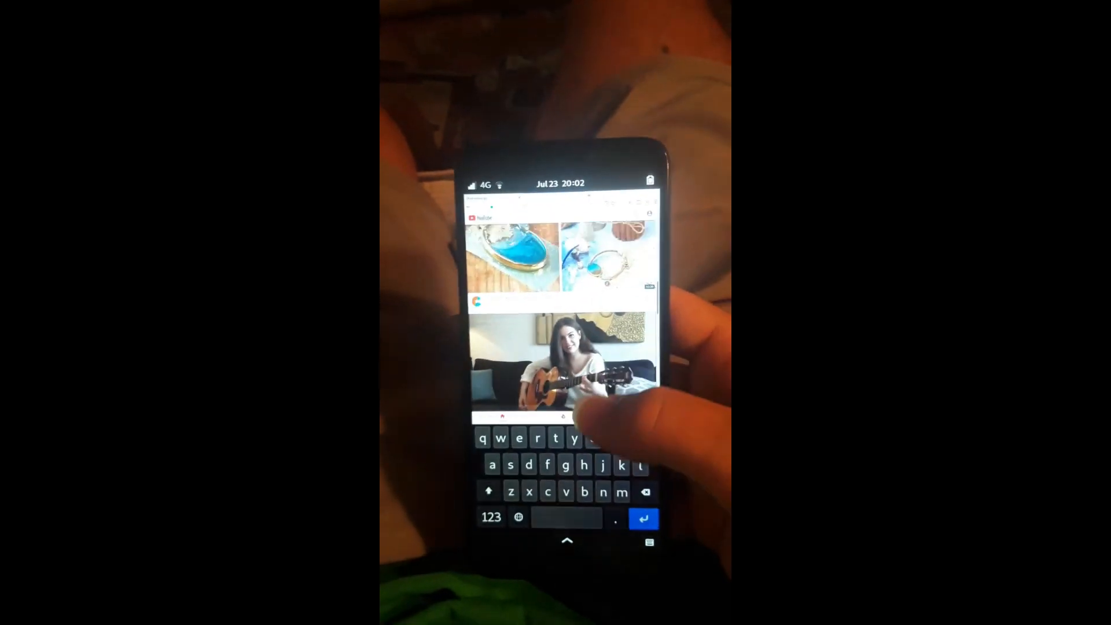
Scroll down the YouTube home page in Firefox.
{"action": "scroll", "scroll_direction": "down", "scroll_amount": 3}
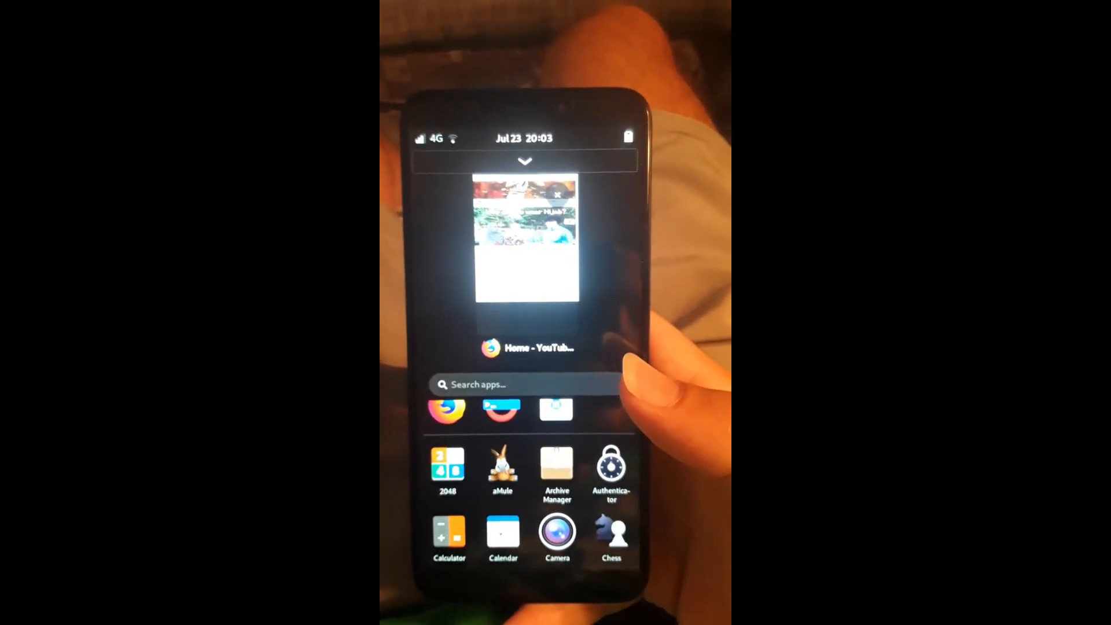
Launch the Authenticator app from the app grid.
{"action": "left_click", "coordinate": [524, 241]}
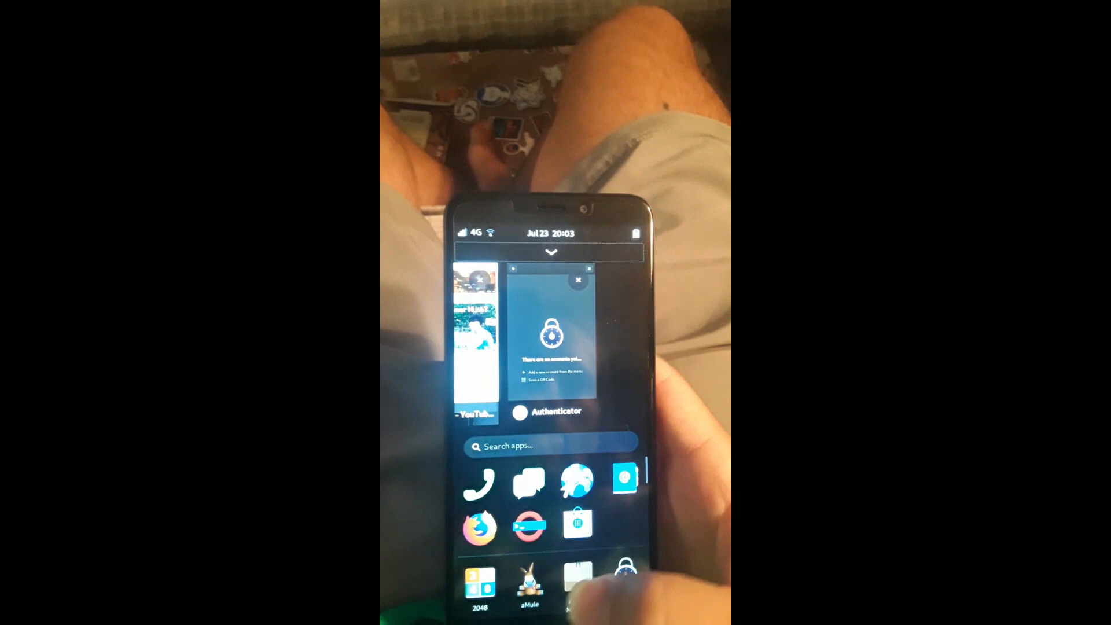
Scroll through the installed apps grid and launch GNOME Software.
{"action": "scroll", "scroll_direction": "down", "scroll_amount": 3}
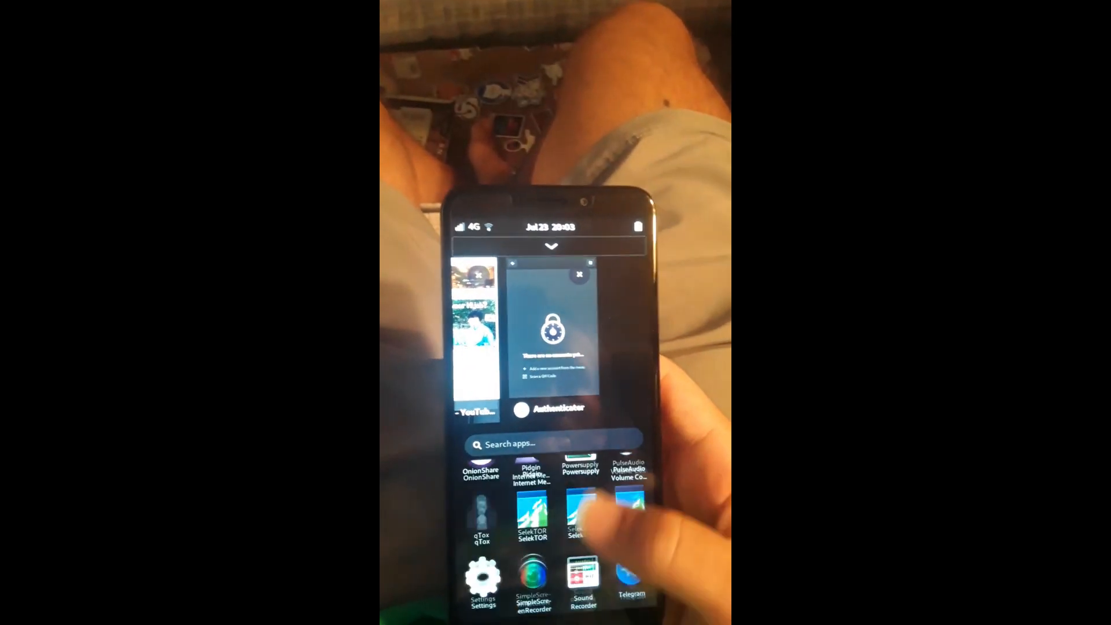
{"action": "scroll", "scroll_direction": "up", "scroll_amount": 3}
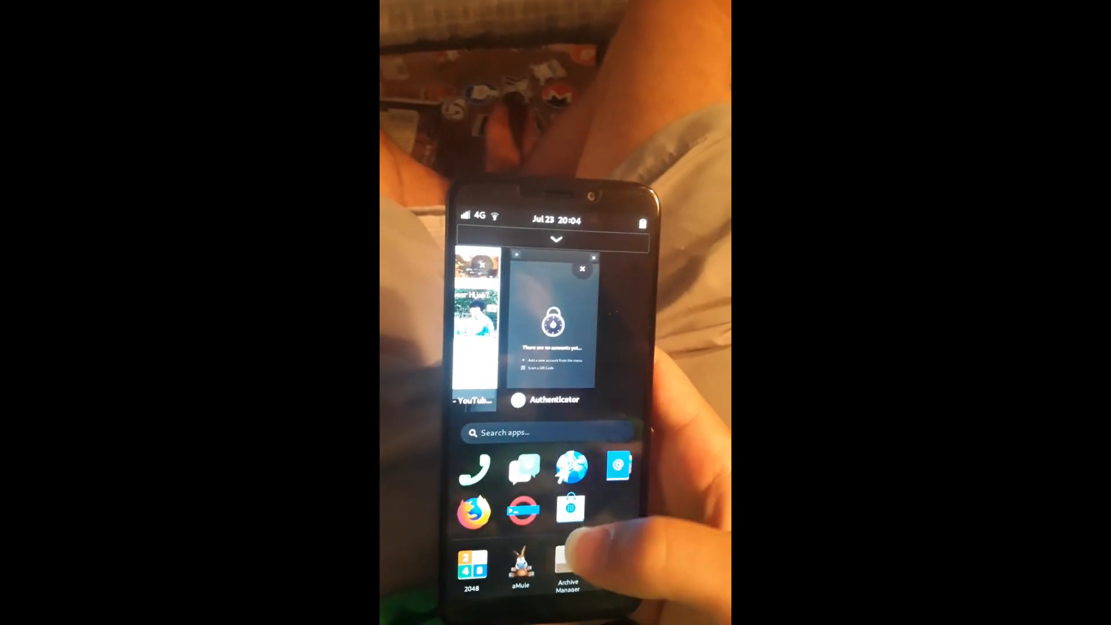
{"action": "left_click", "coordinate": [555, 325]}
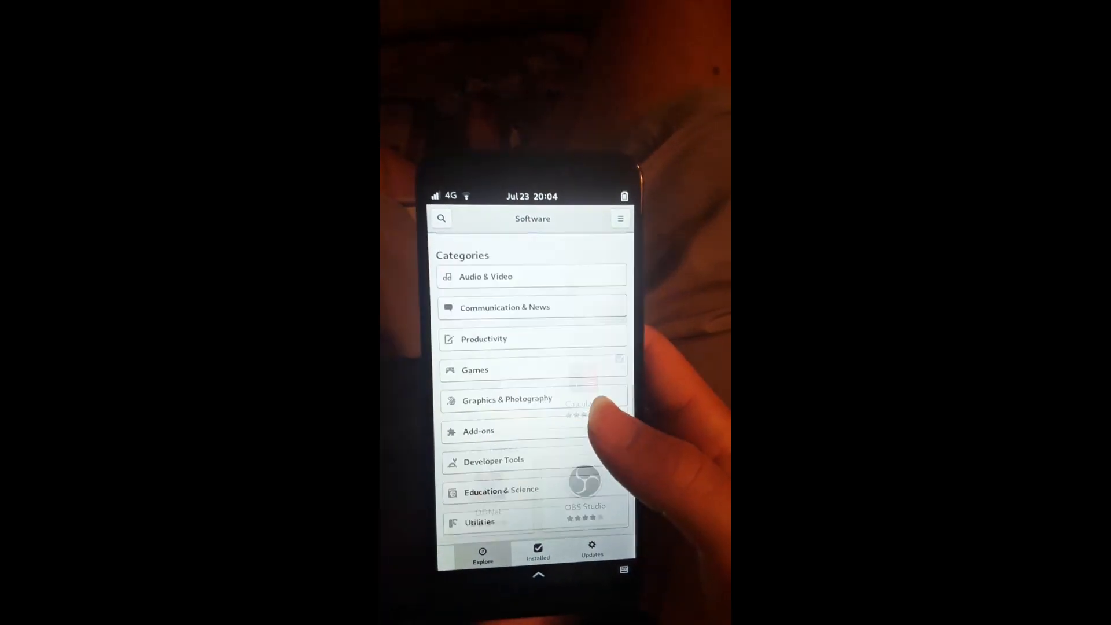
Browse the Communication & News category in GNOME Software.
{"action": "left_click", "coordinate": [504, 307]}
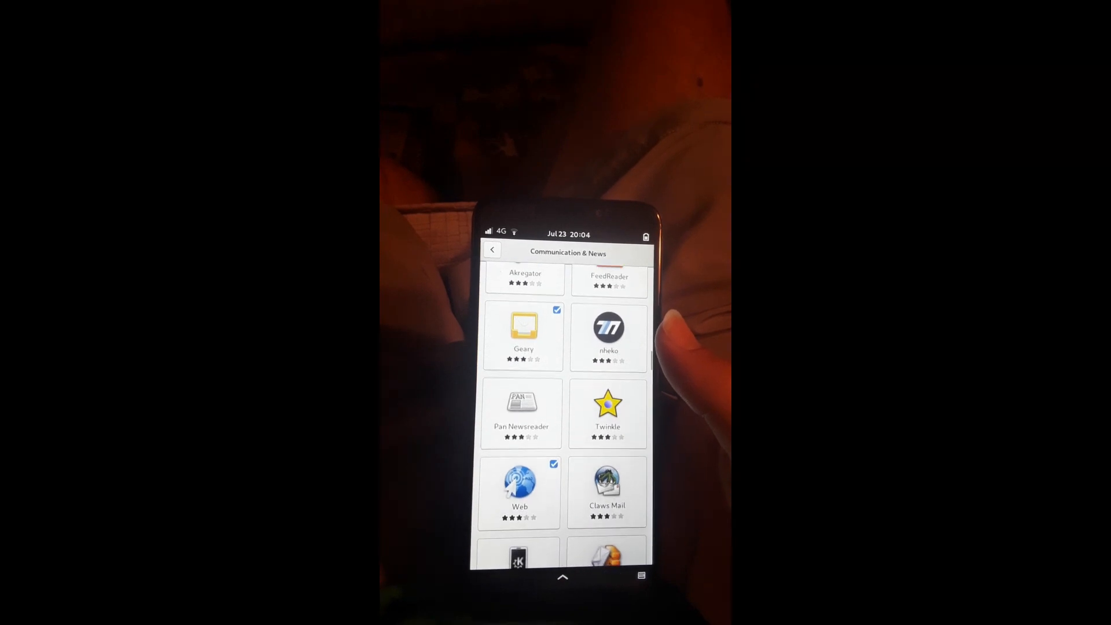
{"action": "left_click", "coordinate": [492, 249]}
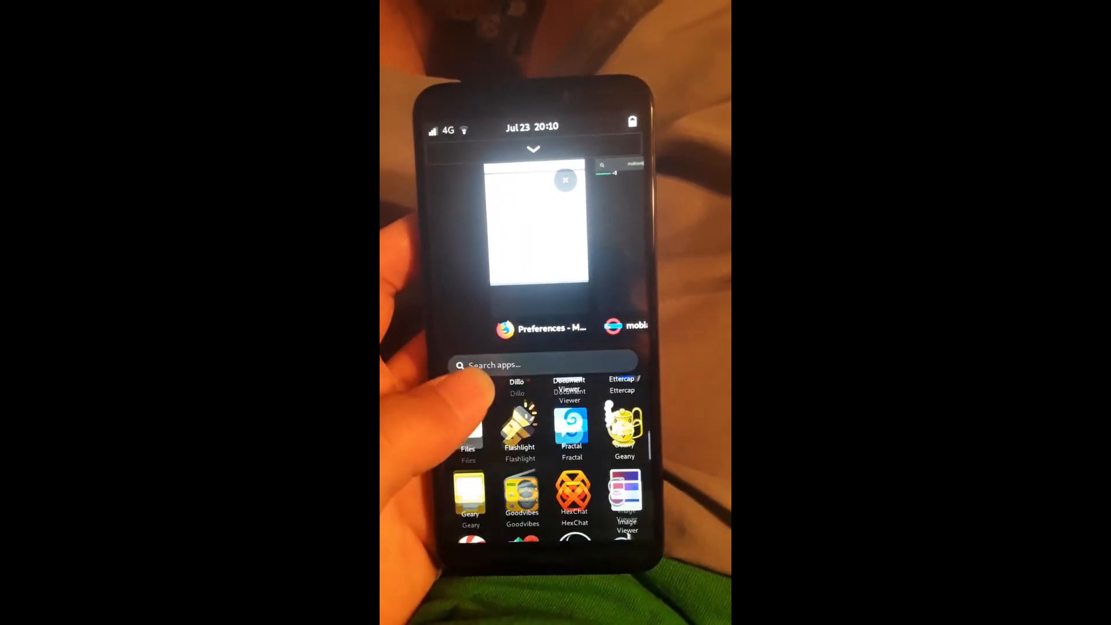
{"action": "scroll", "scroll_direction": "down", "scroll_amount": 3}
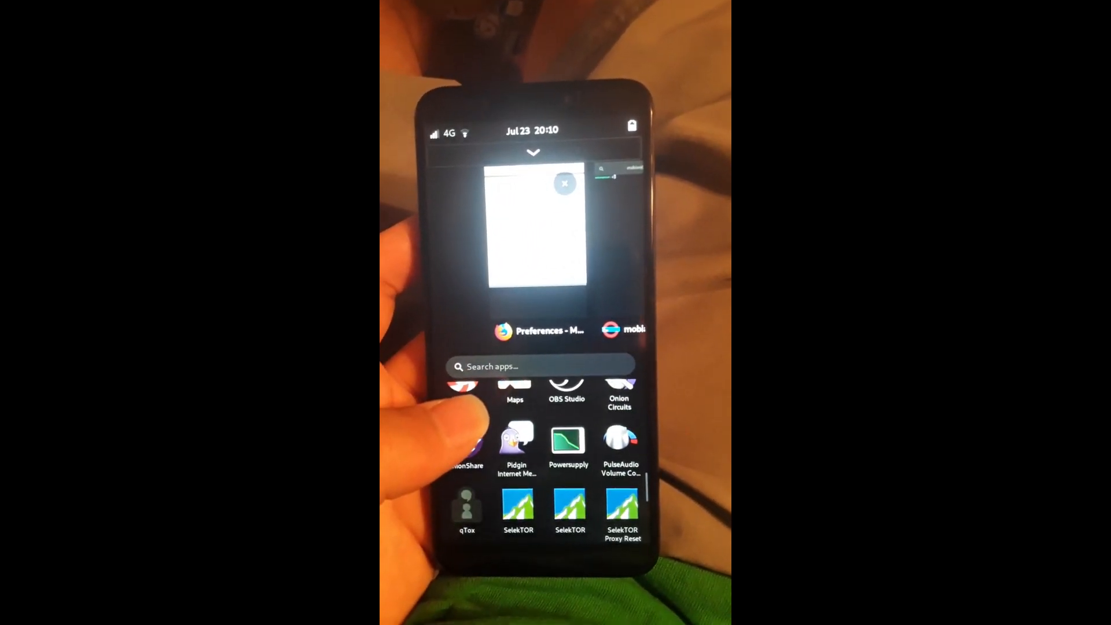